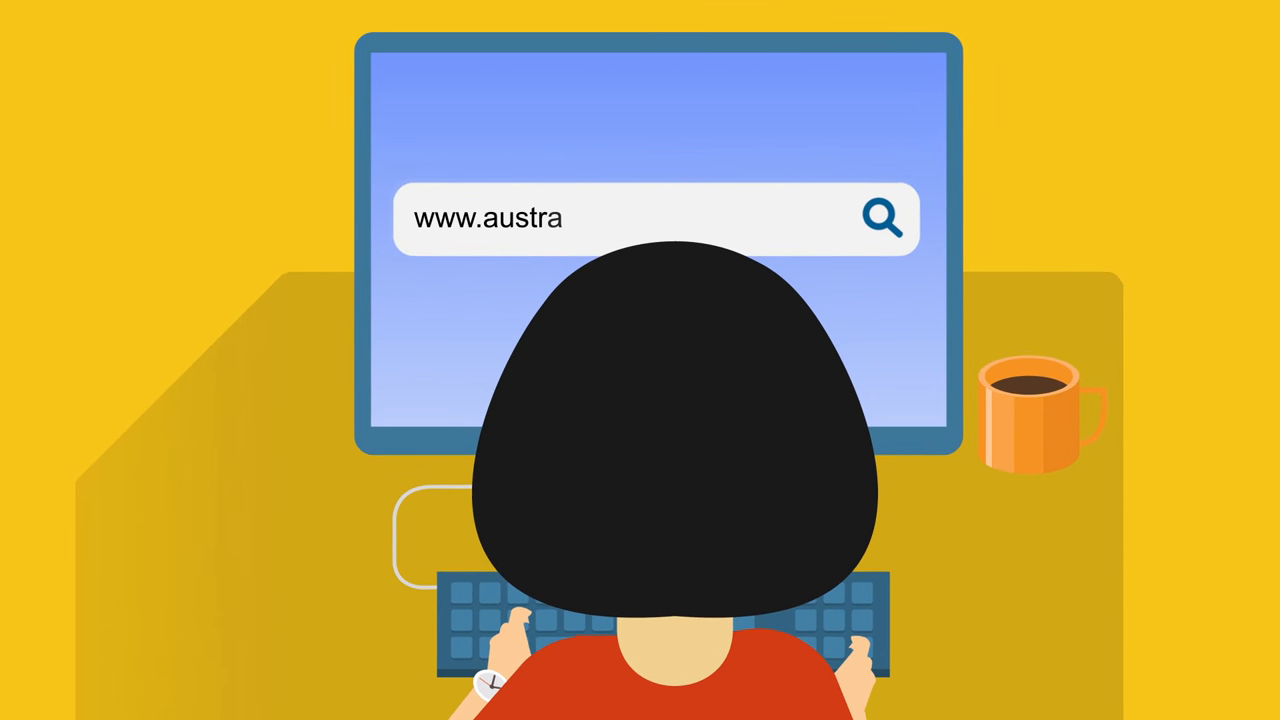
pyautogui.write('liancu')
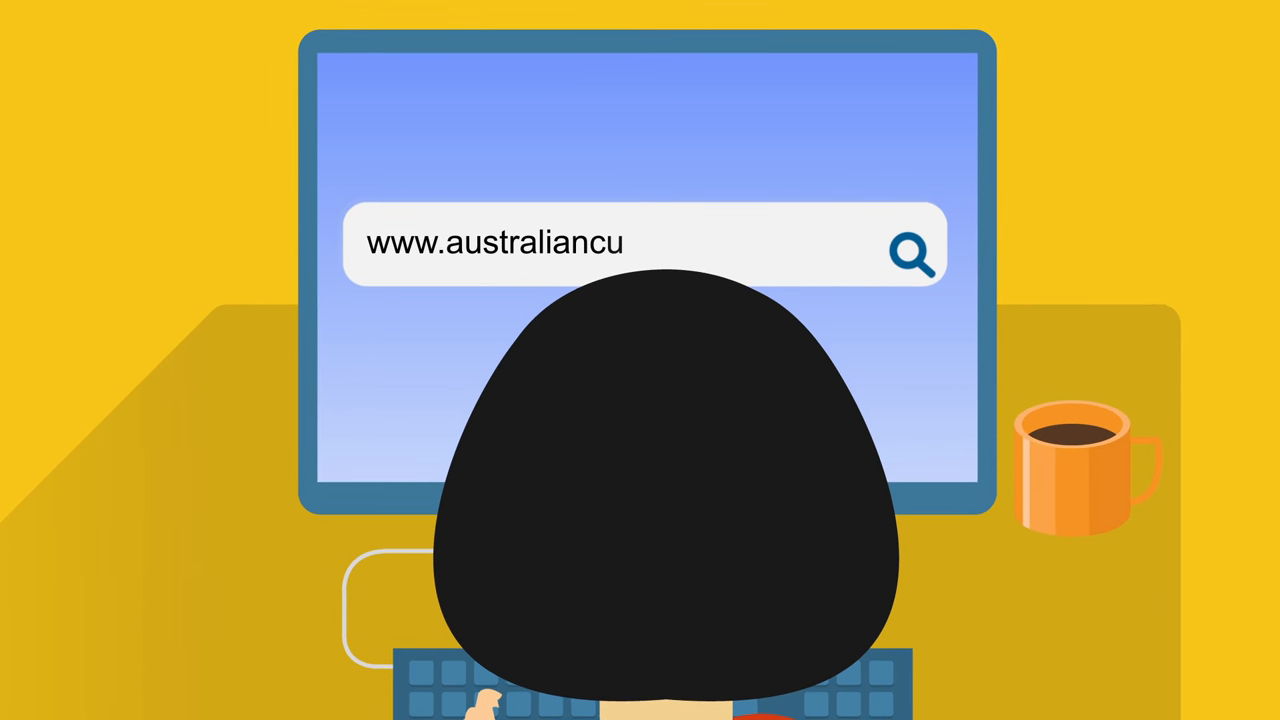
pyautogui.write('rricul')
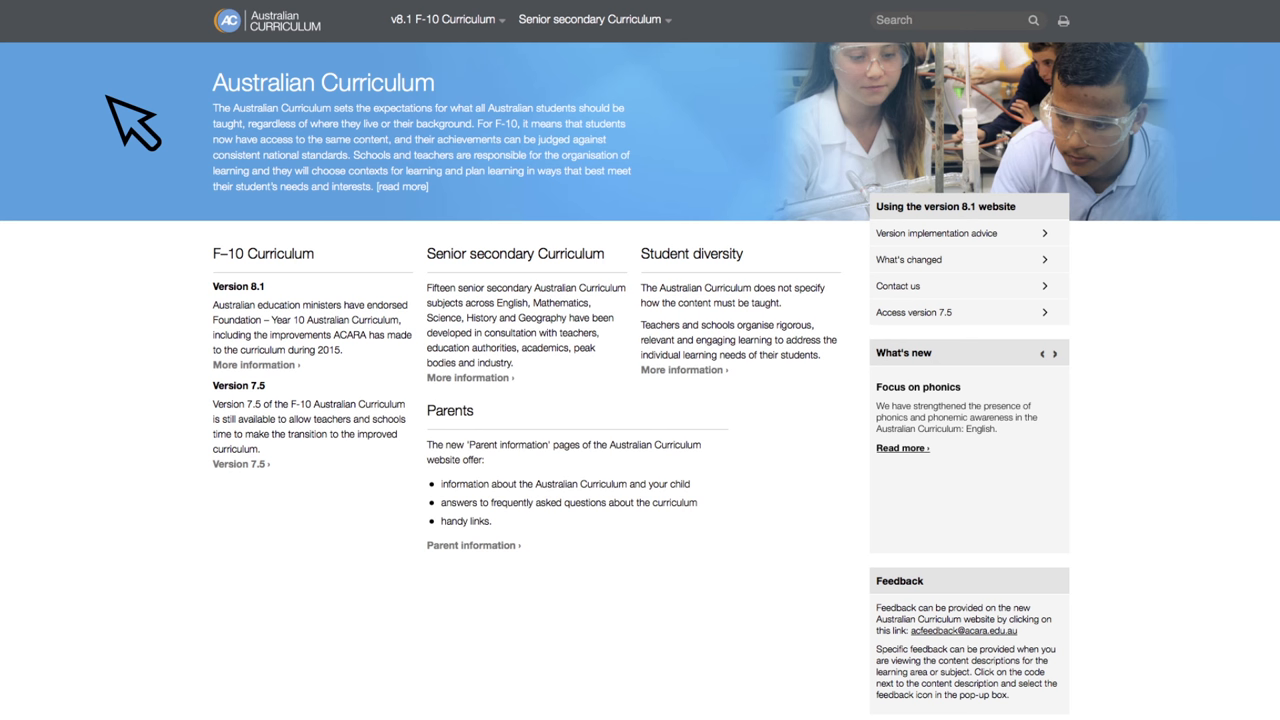
pyautogui.moveTo(360, 408)
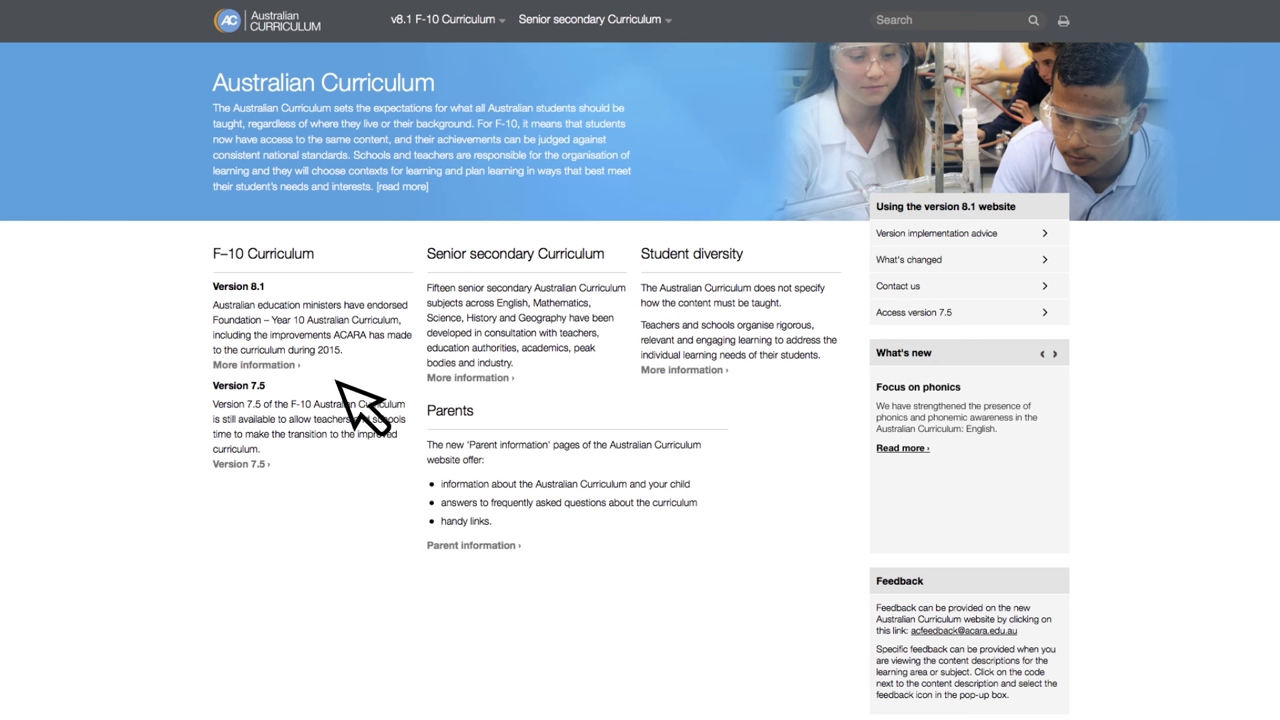
pyautogui.moveTo(480, 560)
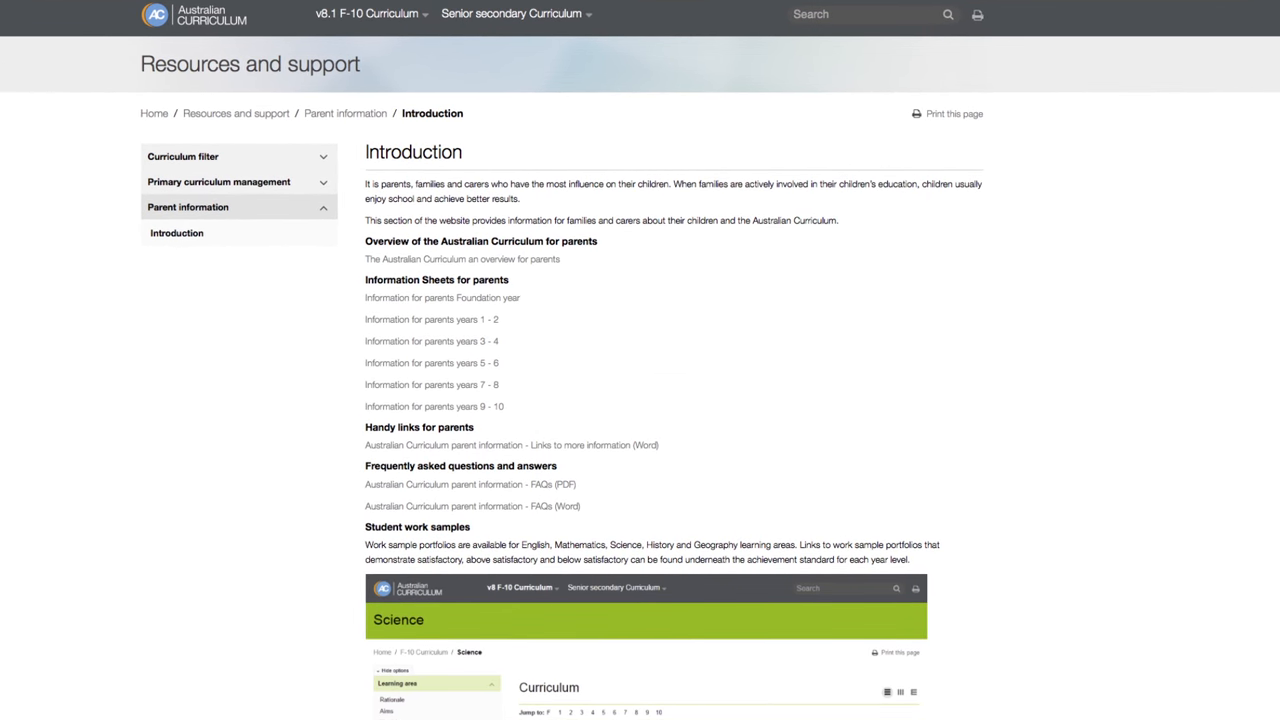
# Show the F-10 Curriculum navigation listing learning areas, overview topics and resources
pyautogui.click(368, 13)
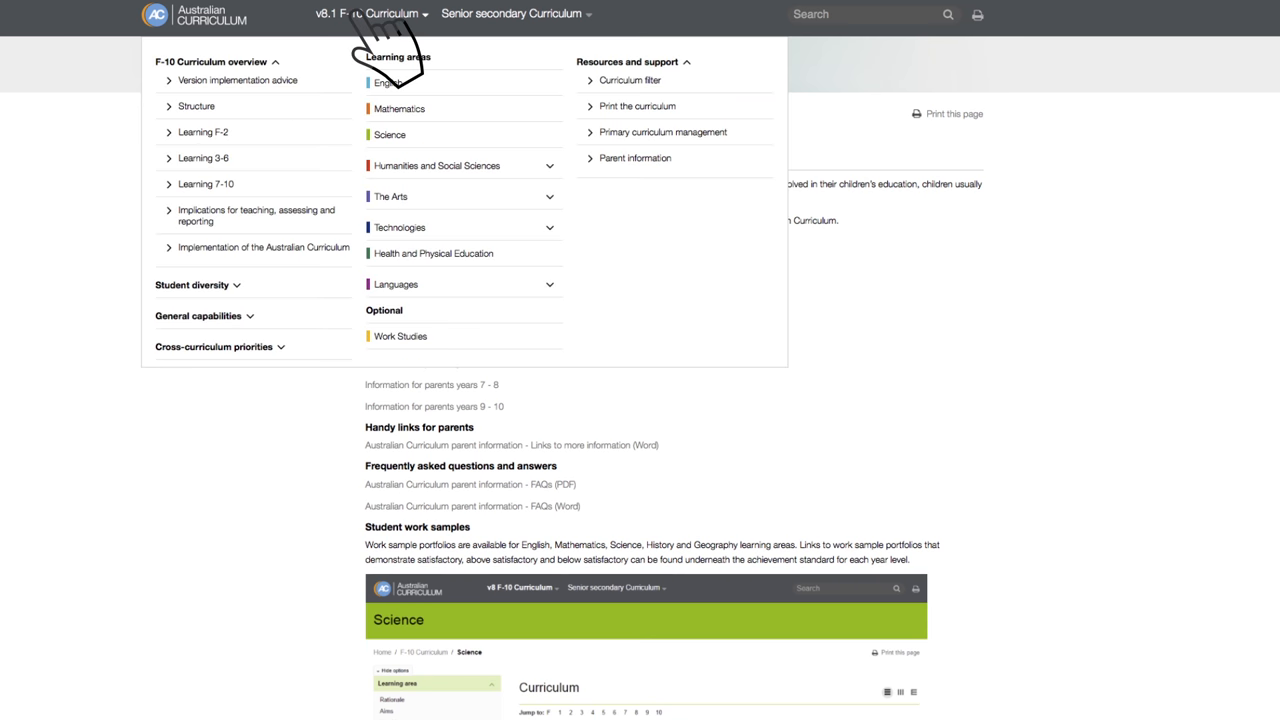
# Go to the F-10 Mathematics curriculum page under Learning areas
pyautogui.click(399, 108)
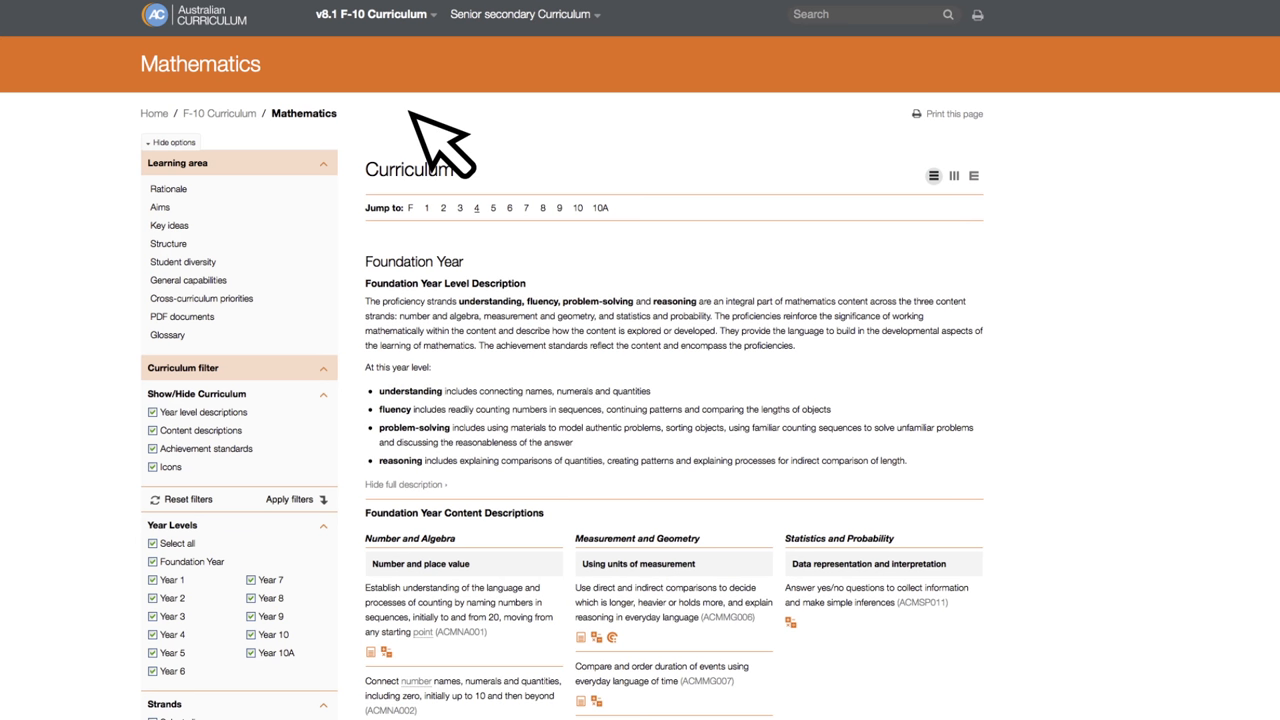
pyautogui.moveTo(470, 165)
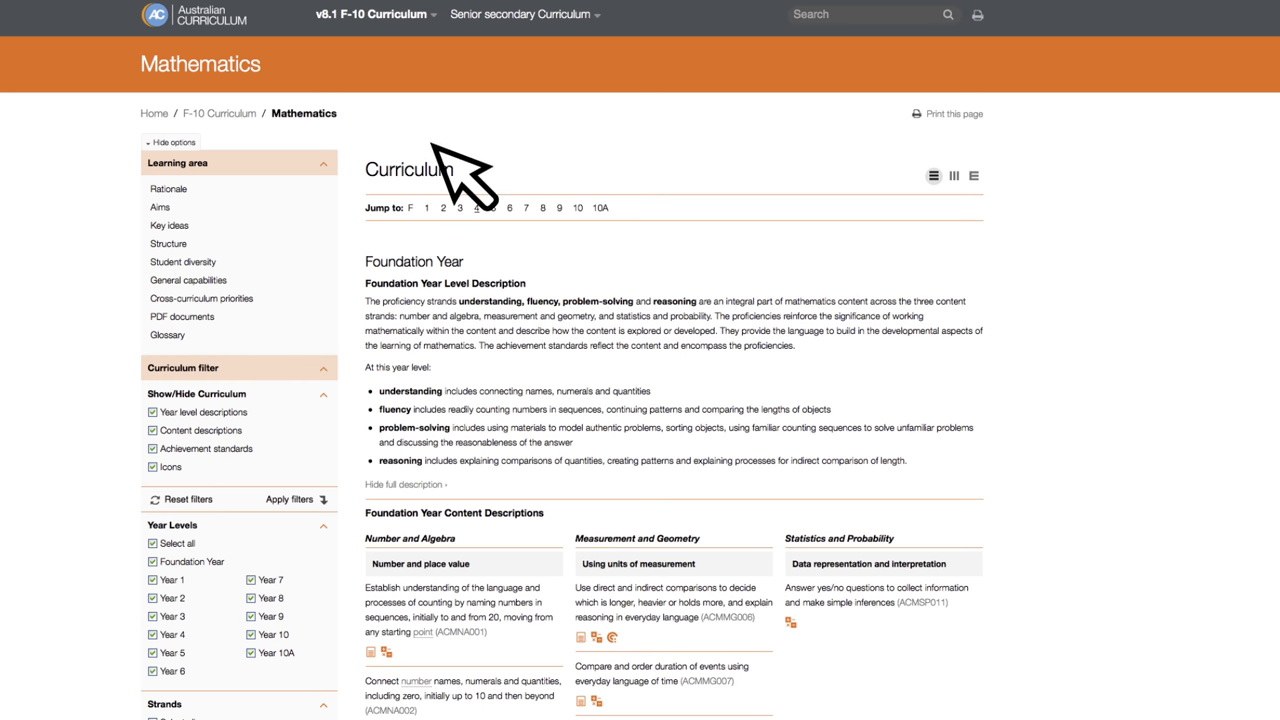
pyautogui.moveTo(492, 218)
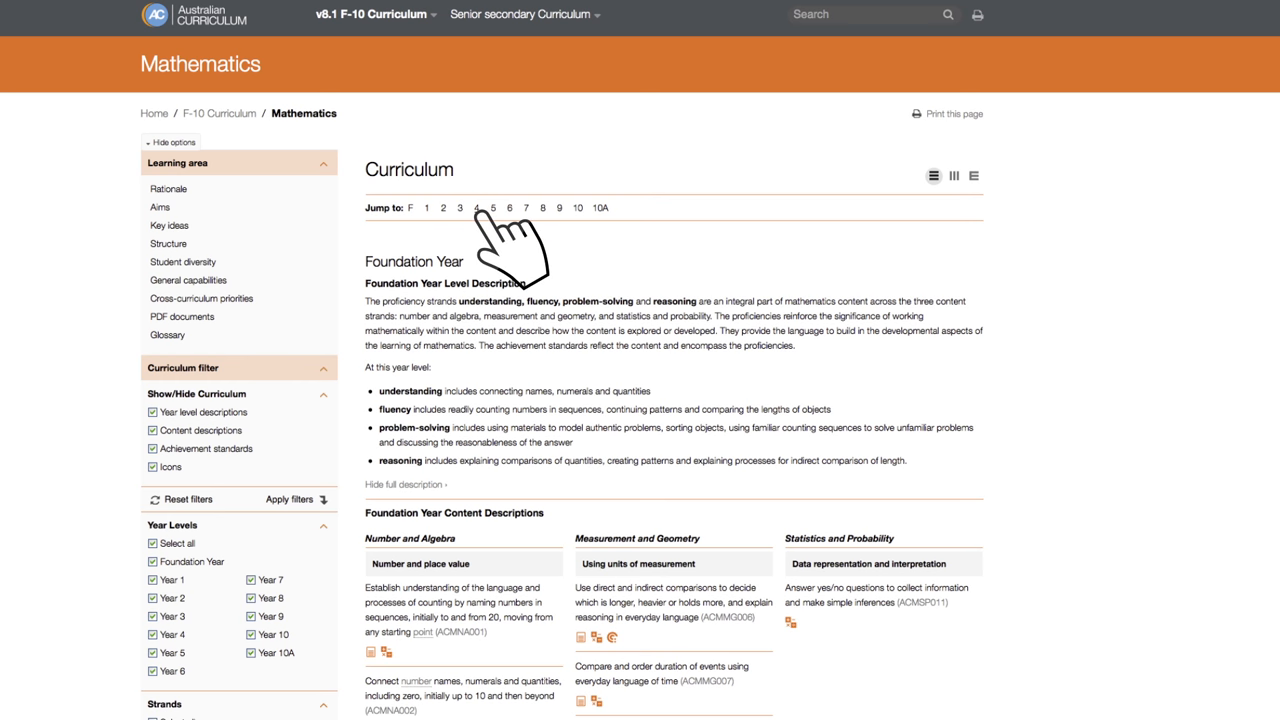
# Jump to Year 4 and scroll to its achievement standard and work sample portfolios
pyautogui.click(476, 208)
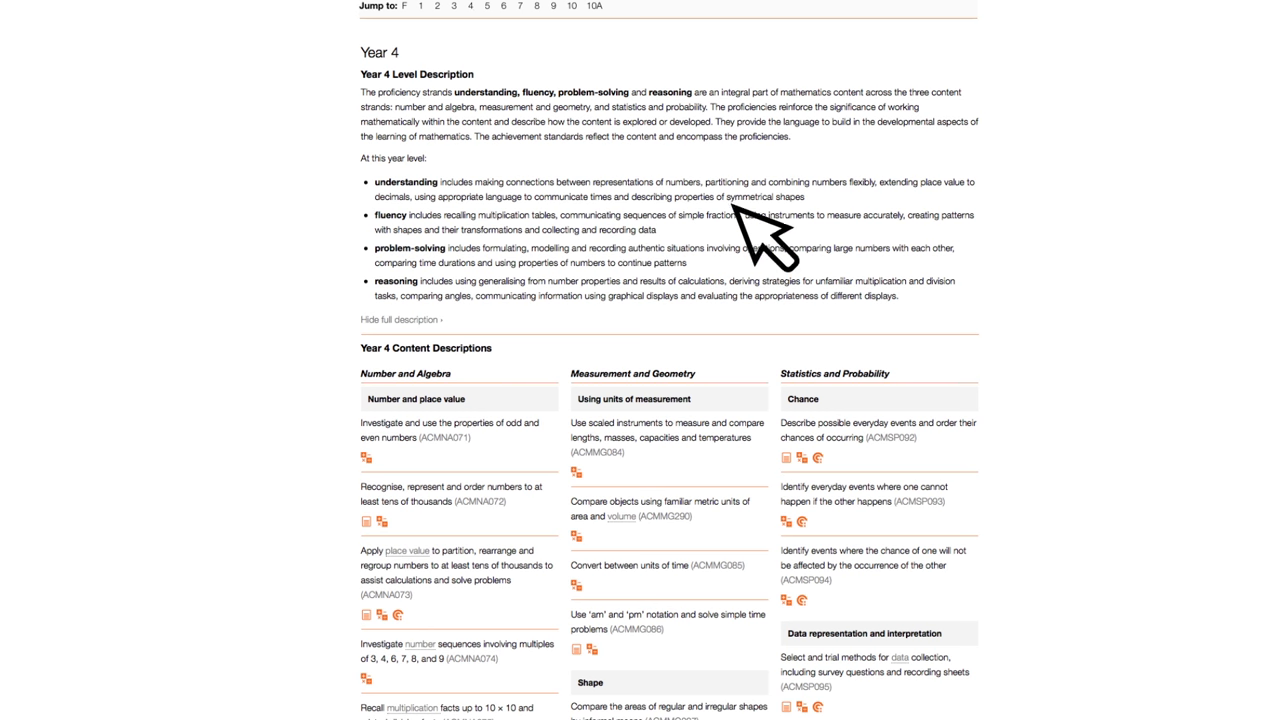
pyautogui.moveTo(515, 360)
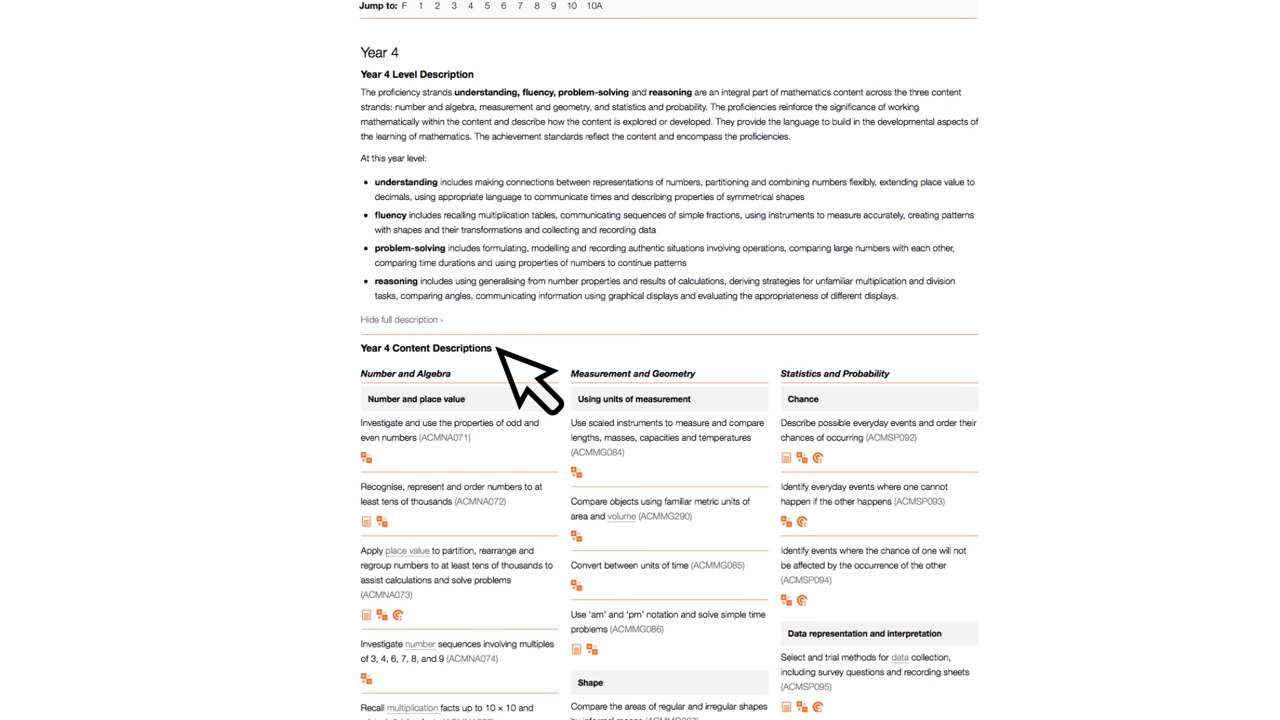
pyautogui.scroll(-3)
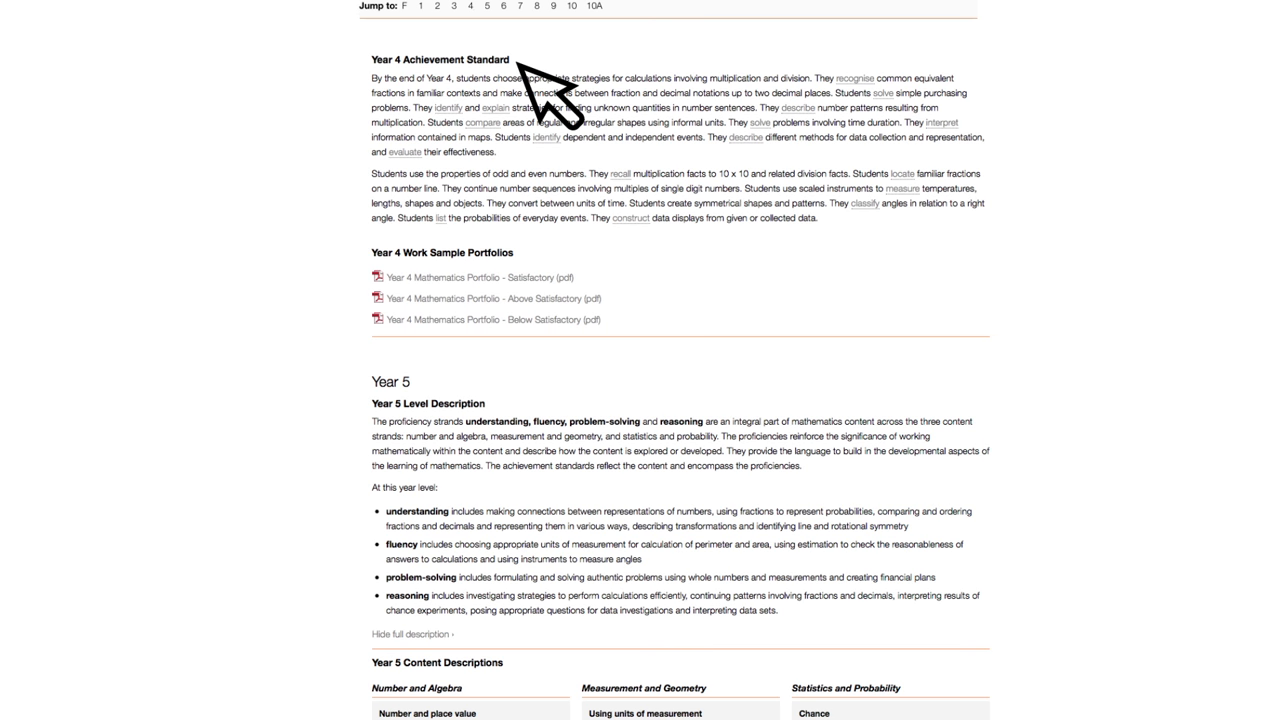
pyautogui.moveTo(390, 300)
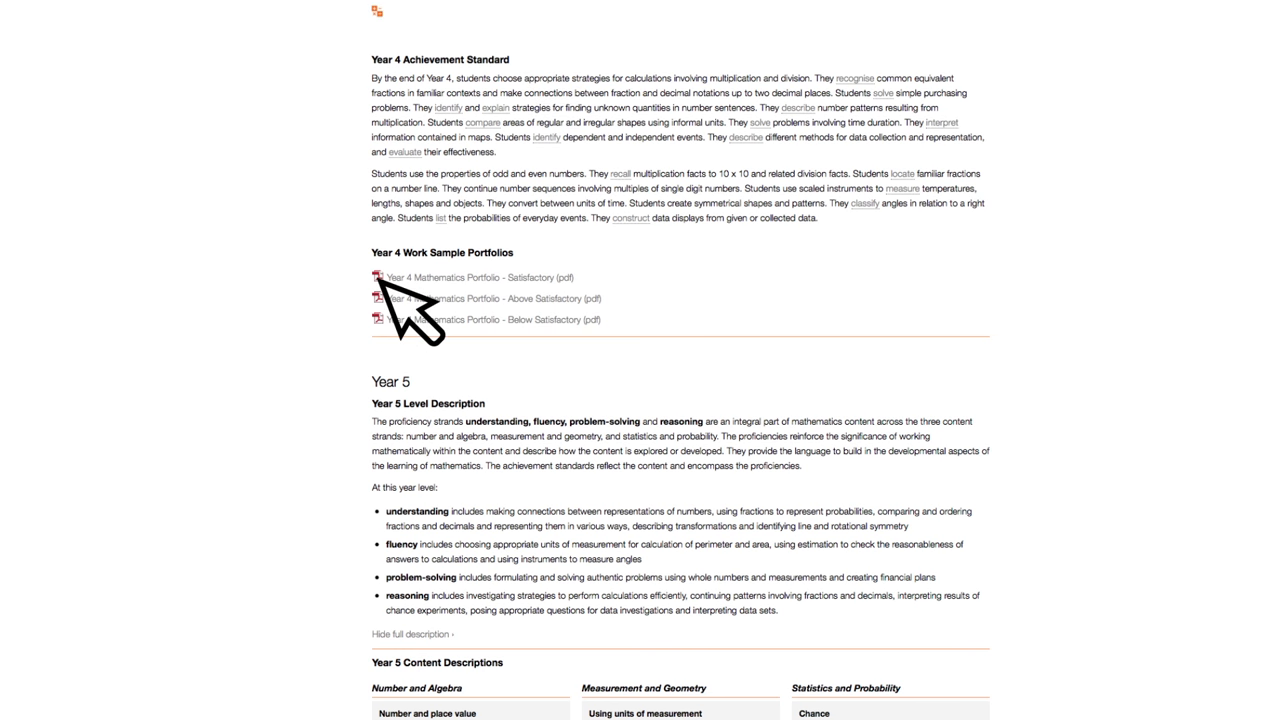